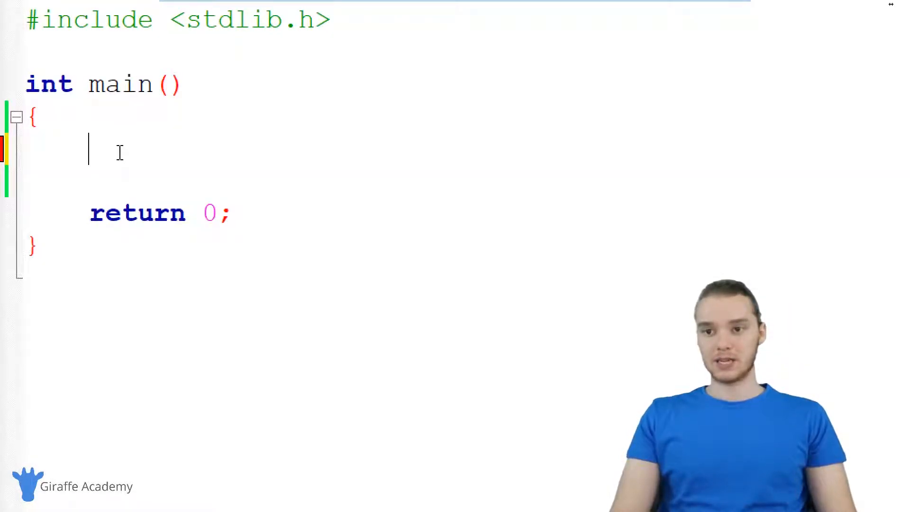
Write int num = 5; followed by printf("%d", num); inside main
text(int)
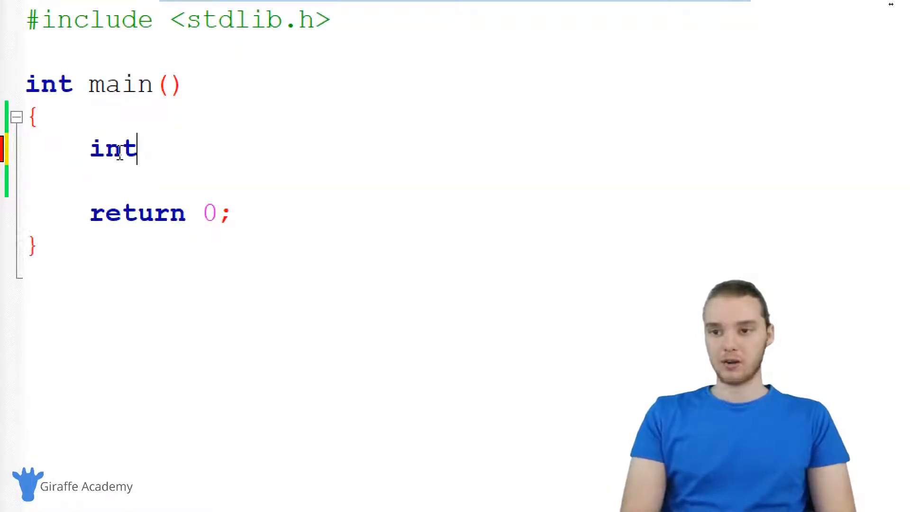
text(num = 5;)
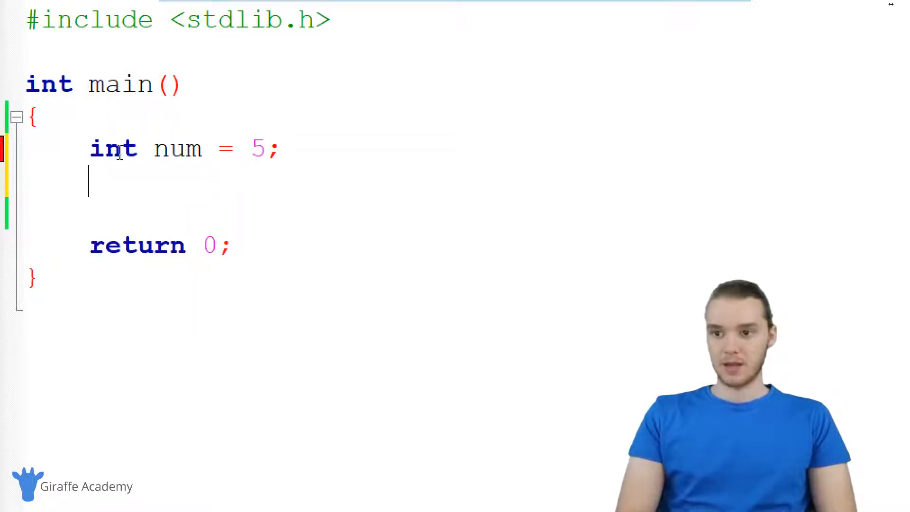
text(printf("%)
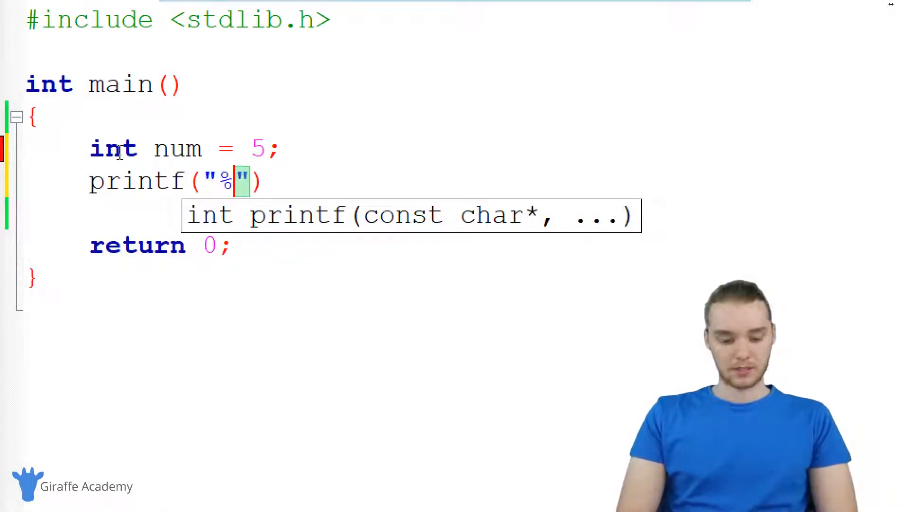
text(d)
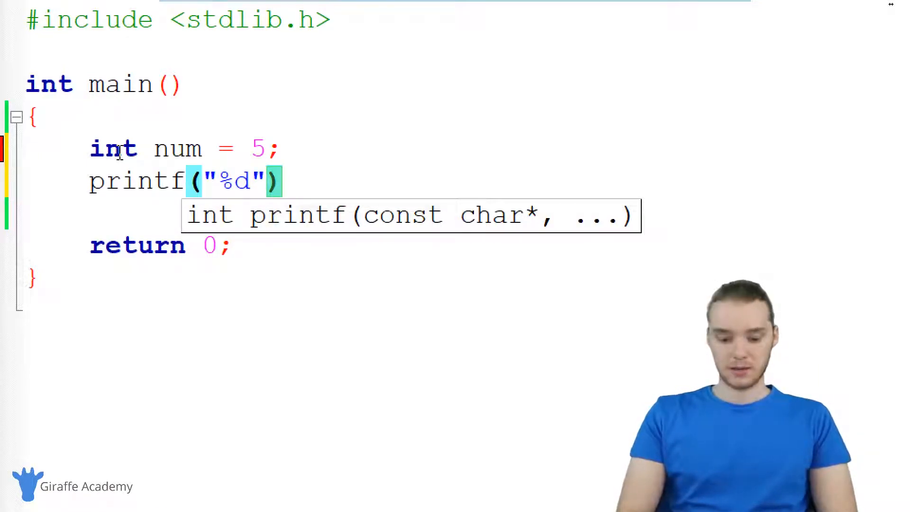
text(, num)
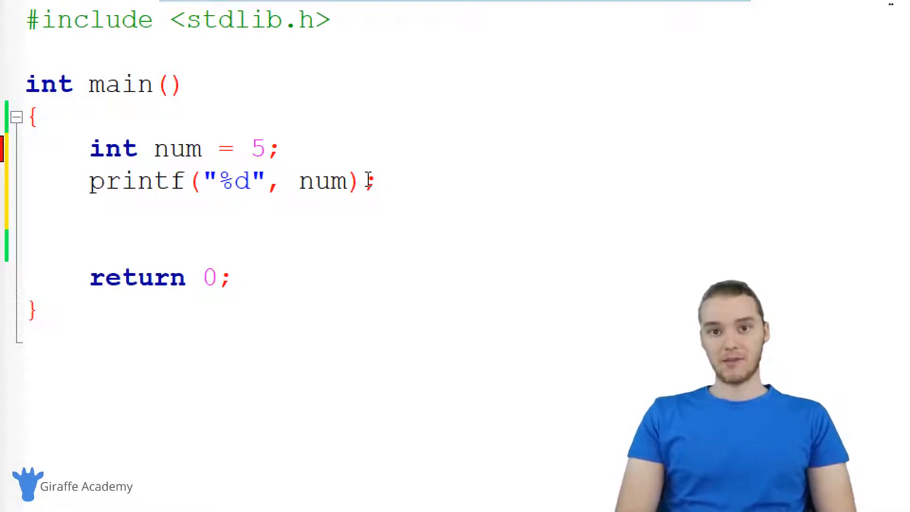
Add num = 8; and a second printf("%d", num);, with \n in the first format string
text(num =)
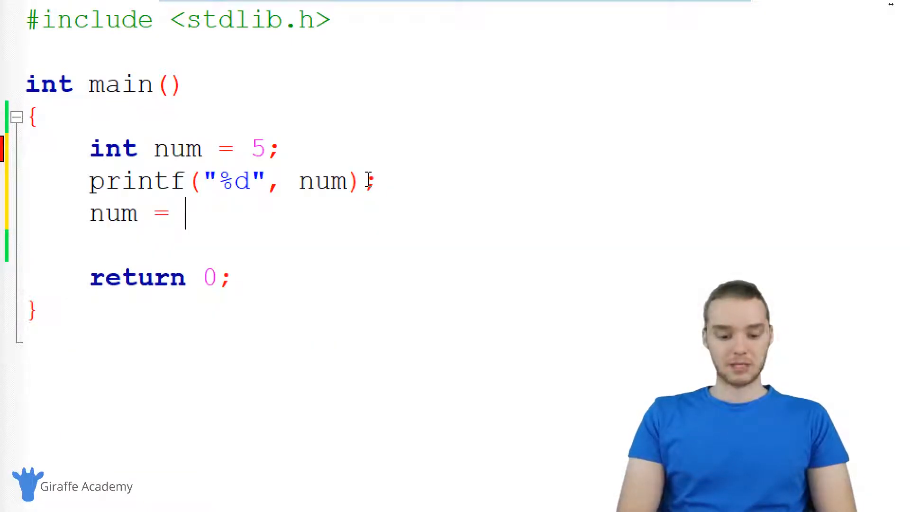
text(8;)
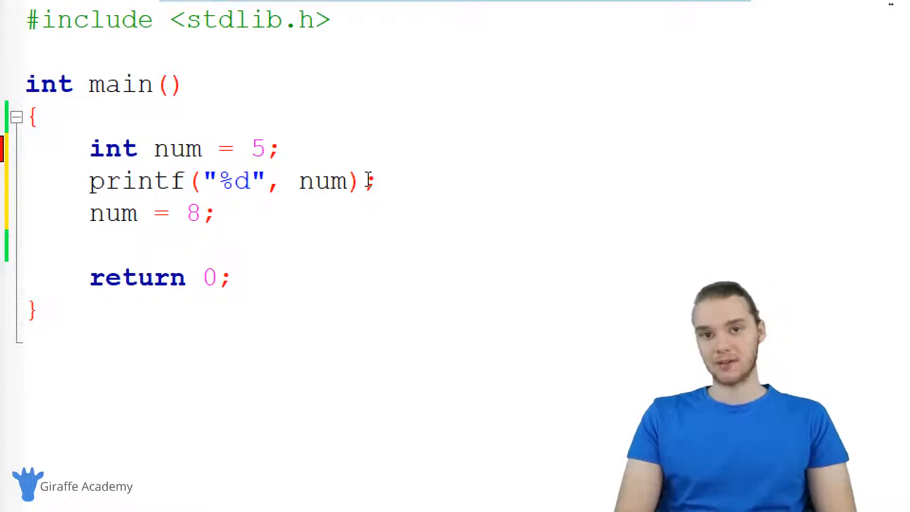
text(printf()
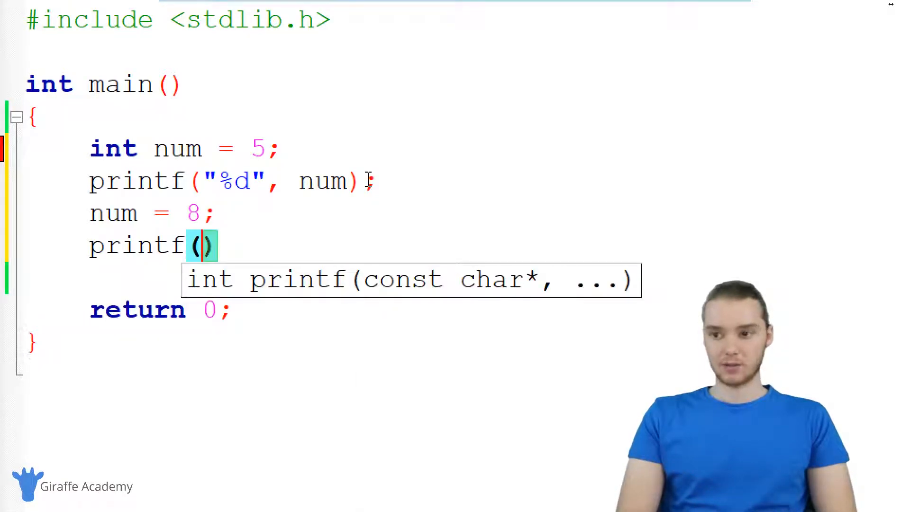
text("%d", num)
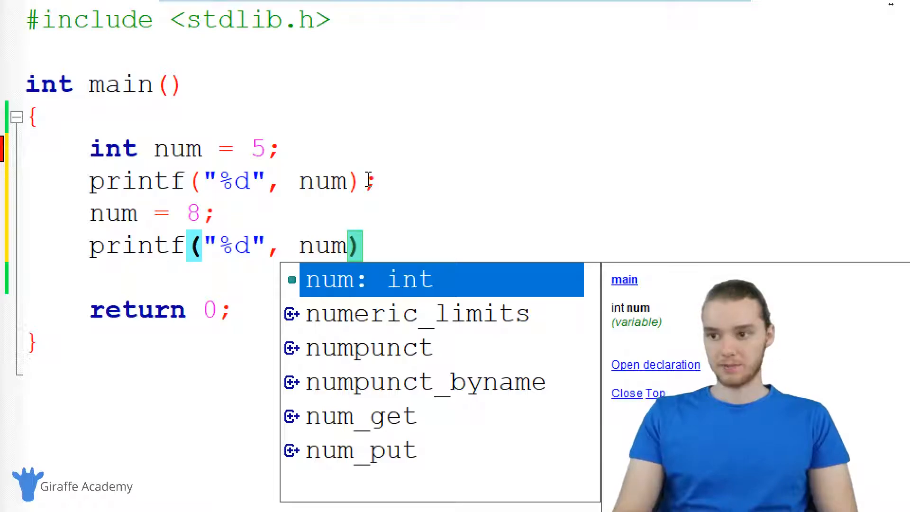
key(Escape)
text(;)
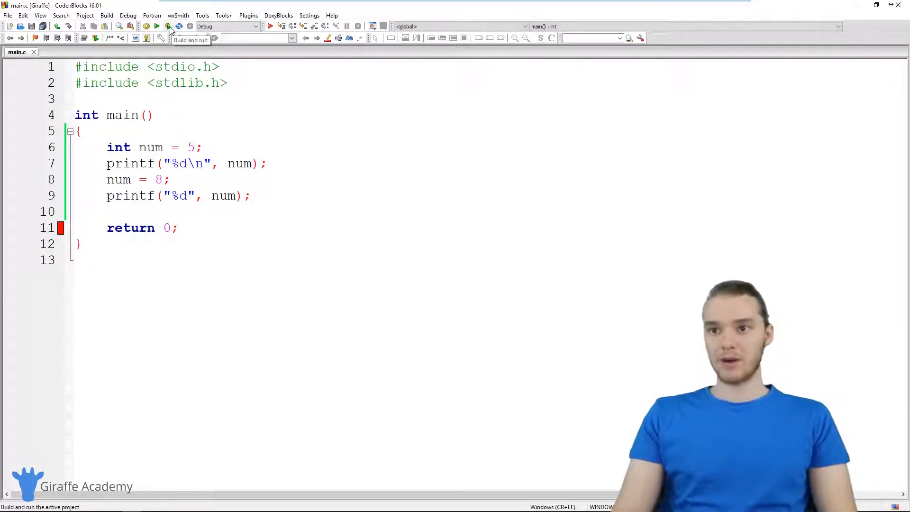
click(167, 26)
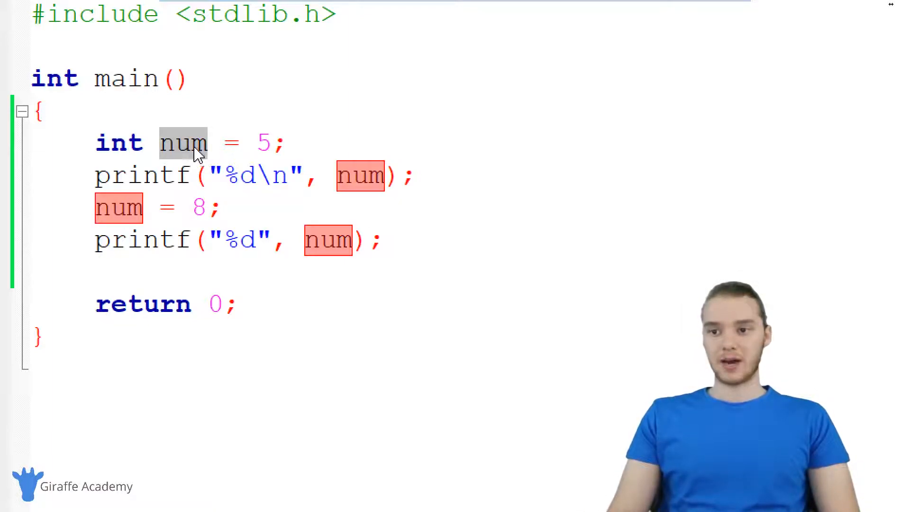
mouse_move(194, 143)
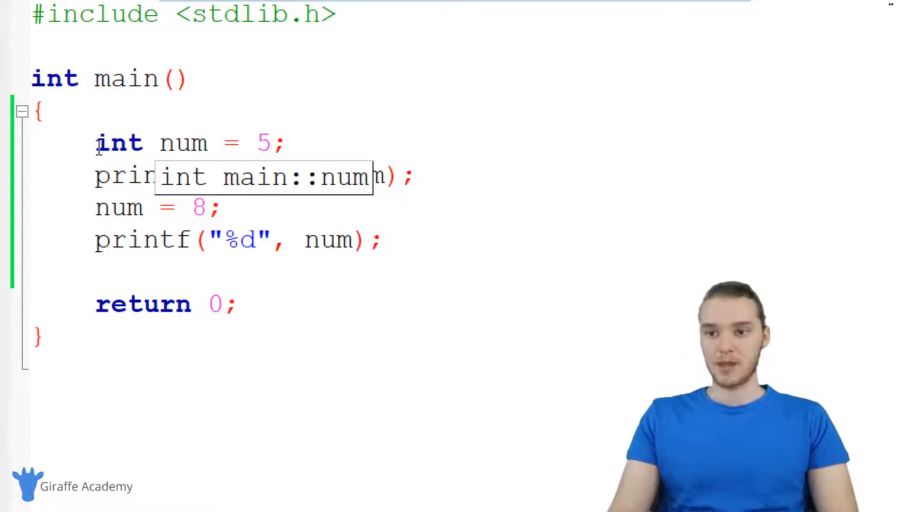
Prefix the declaration with const so it reads const int num = 5
text(const)
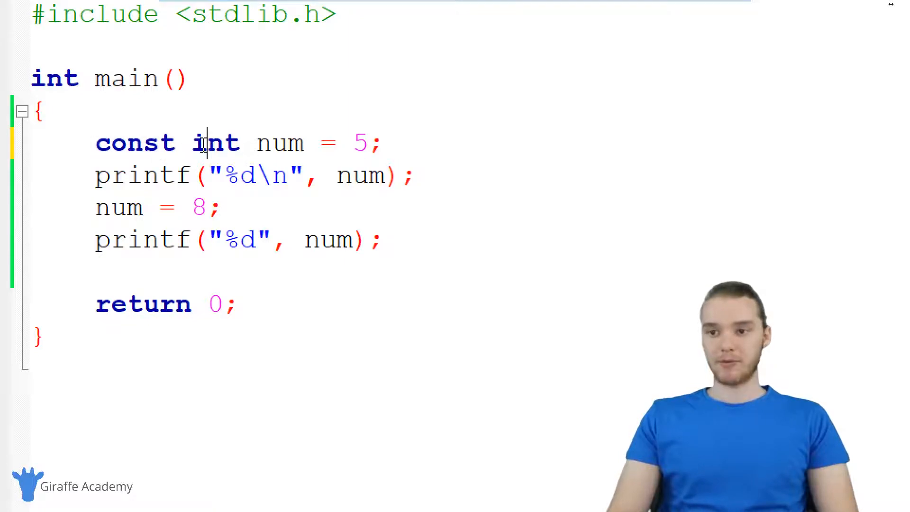
double_click(215, 143)
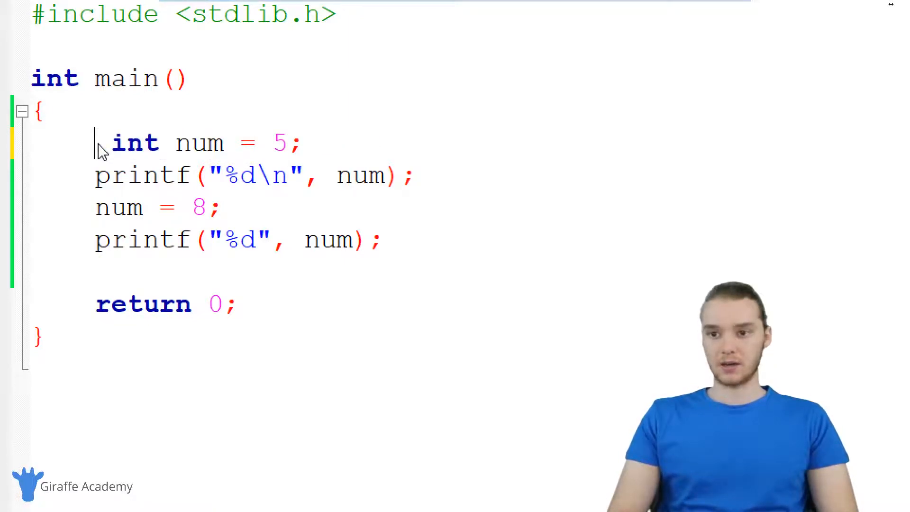
text(const)
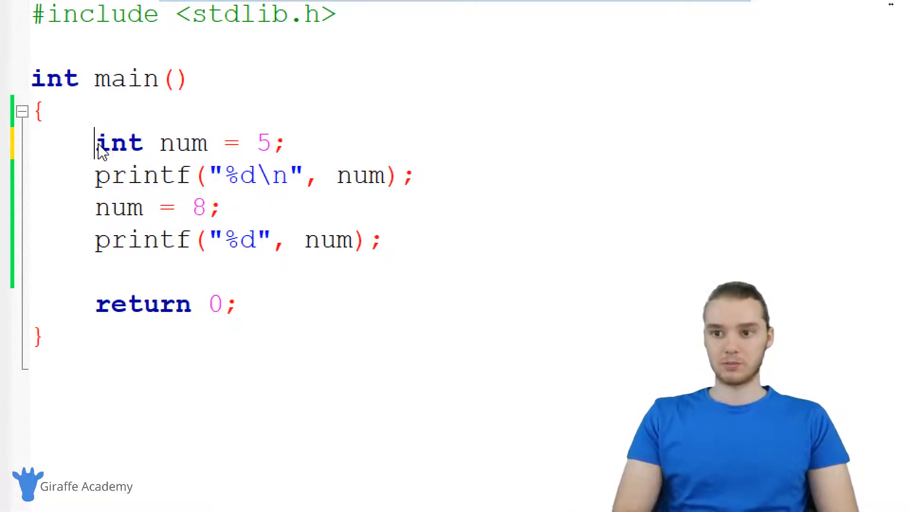
text(const)
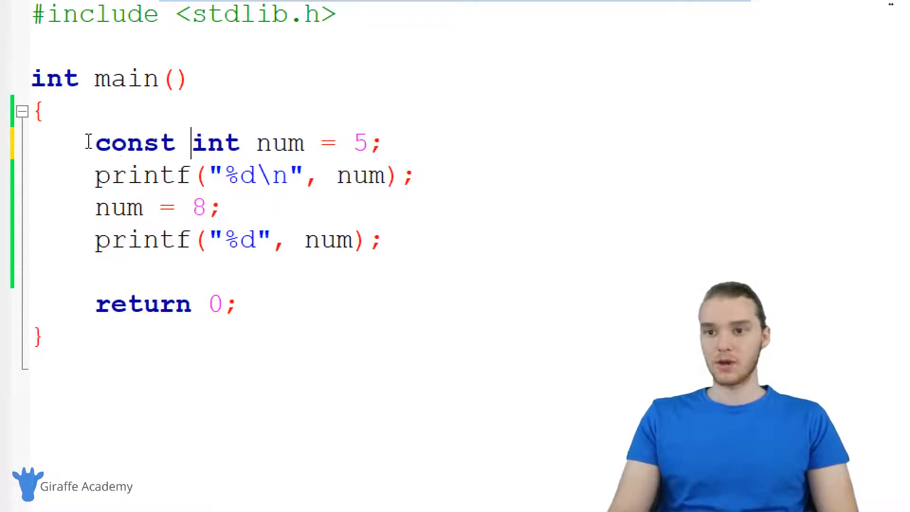
double_click(215, 143)
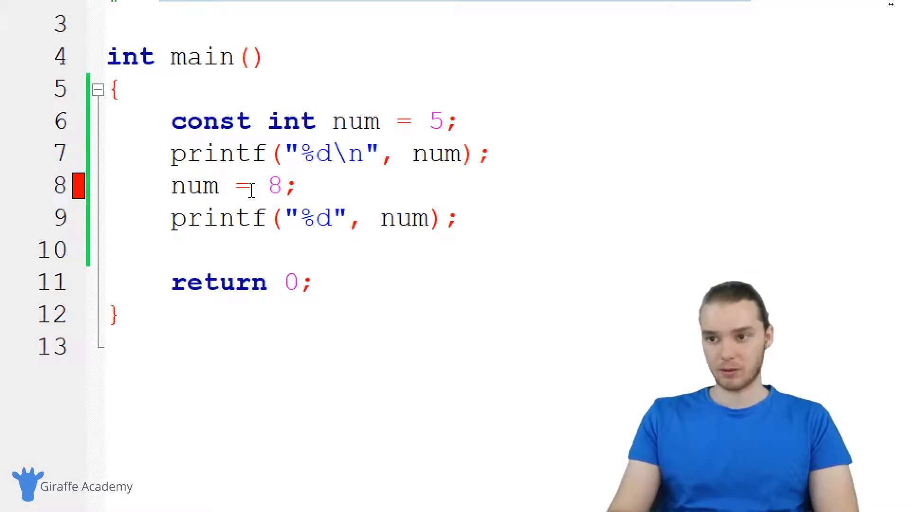
Select and erase num from the const int declaration after seeing the line 8 error
double_click(194, 186)
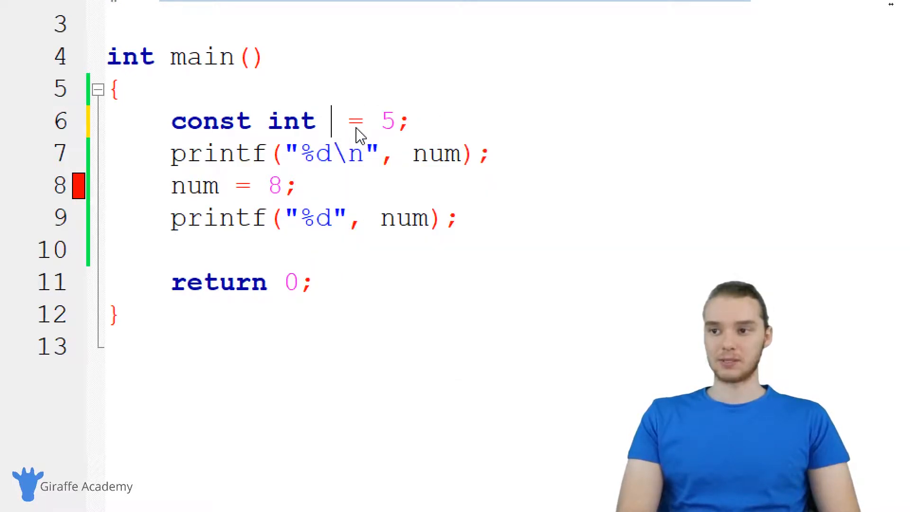
Name the constant FAV_NUM, giving const int FAV_NUM = 5
text(F)
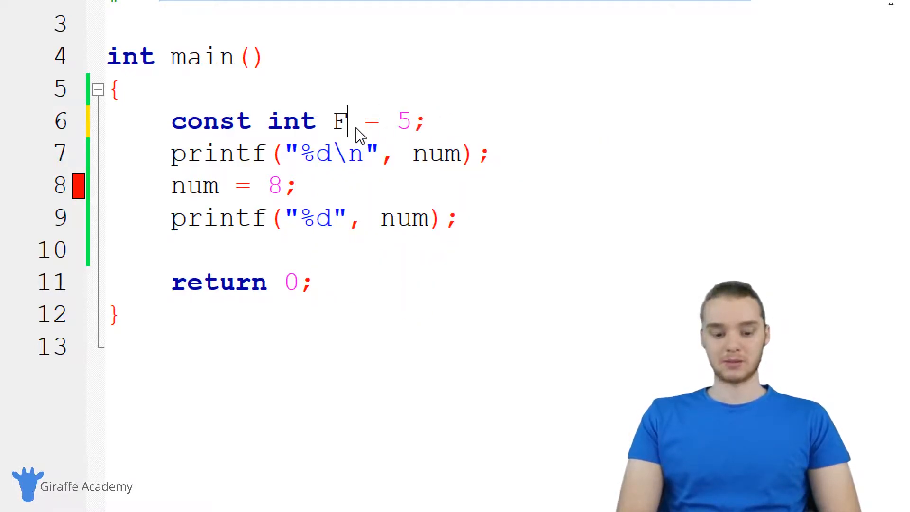
text(AV_)
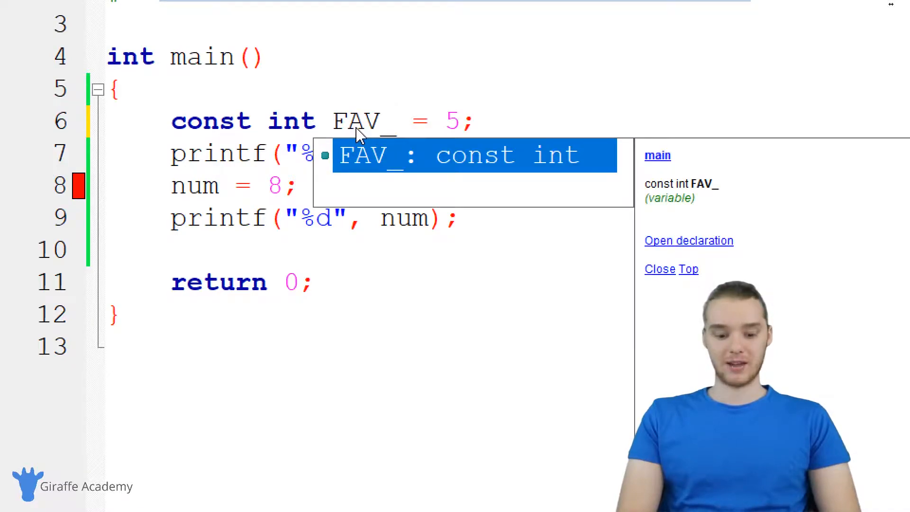
text(NUM)
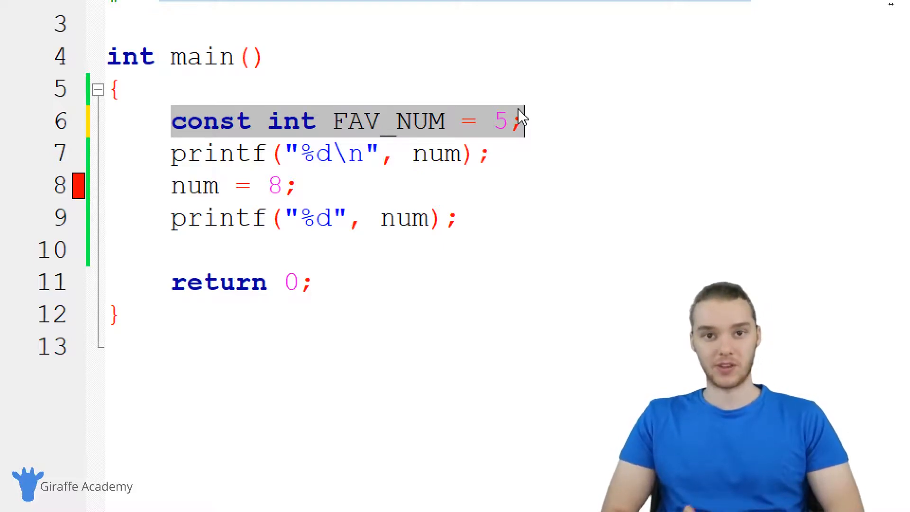
mouse_move(525, 132)
text(printf("");)
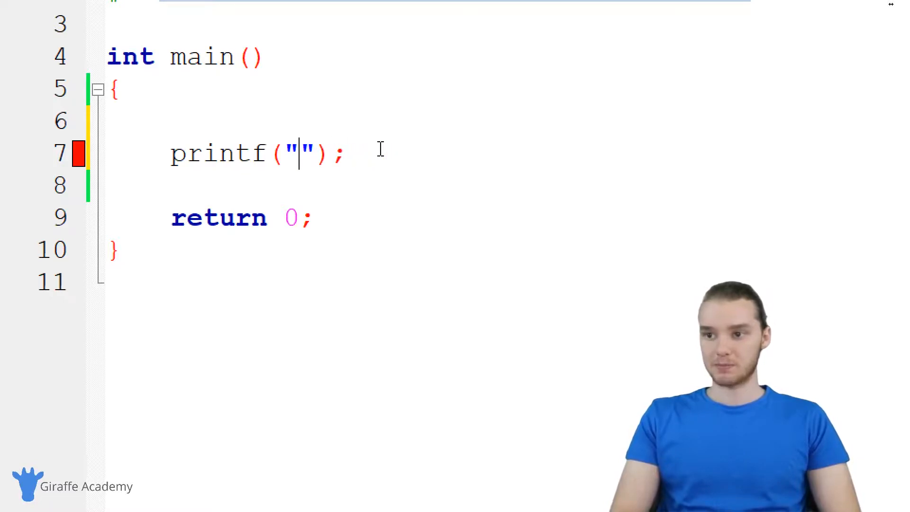
Write printf("Hello"); then replace Hello with %d and argument 70
text(Hello)
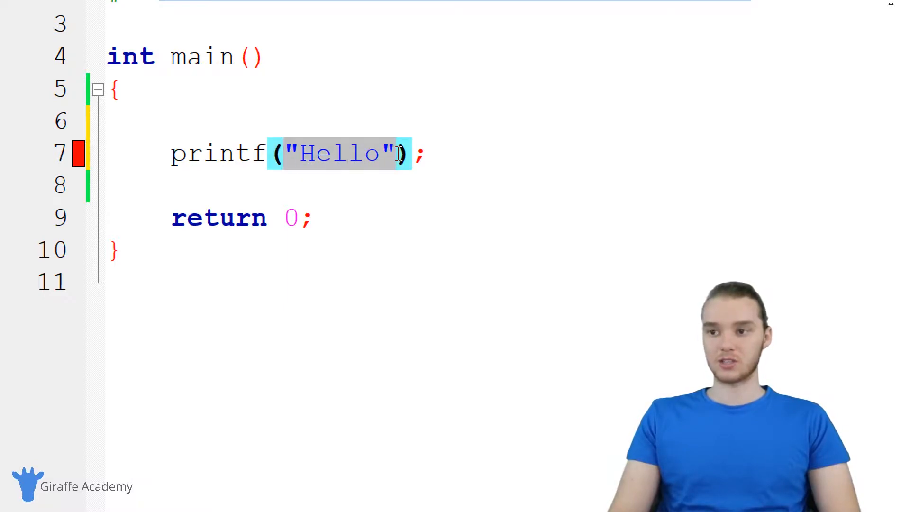
mouse_move(397, 159)
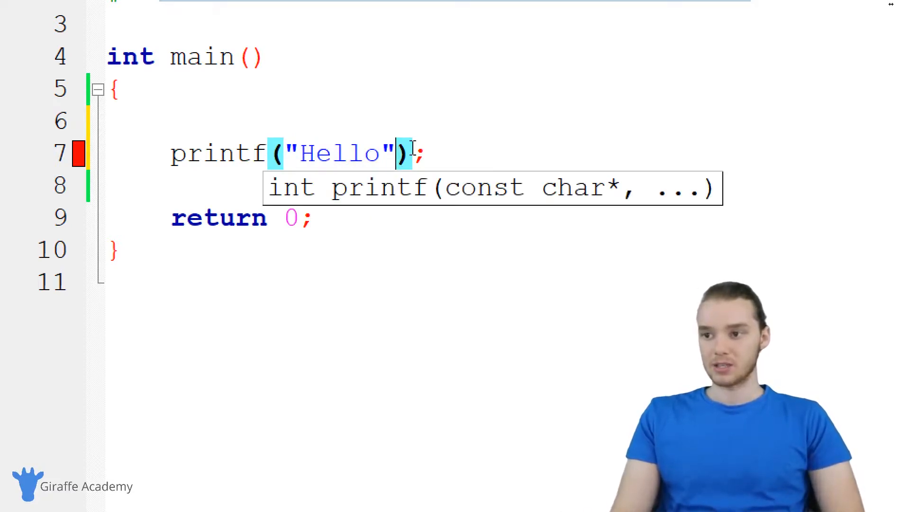
double_click(339, 154)
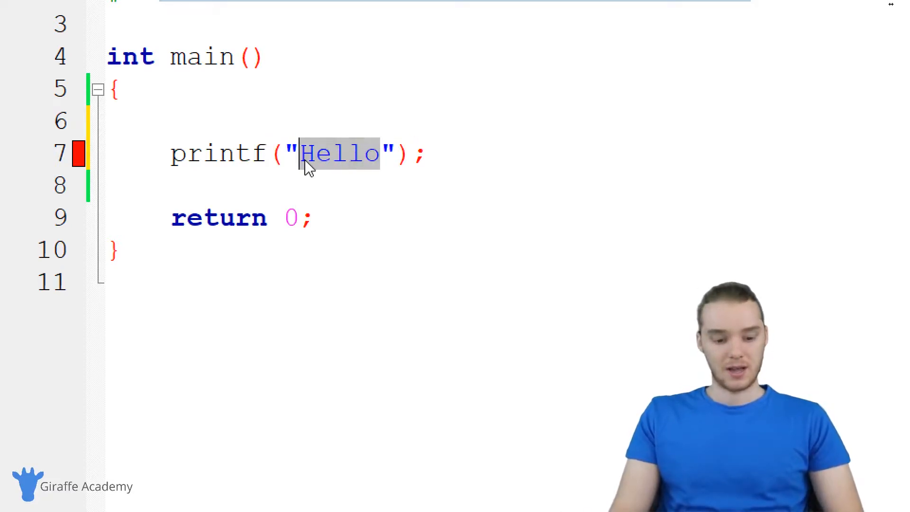
text(%d)
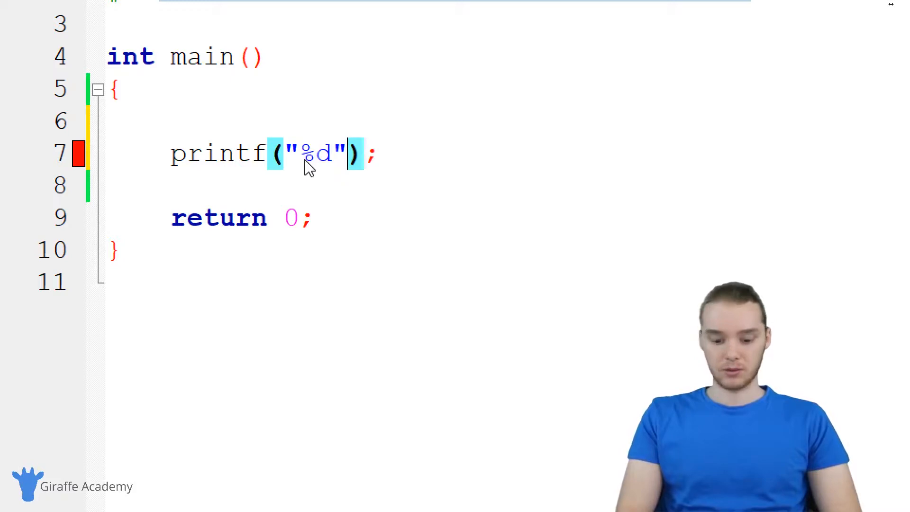
text(, 70)
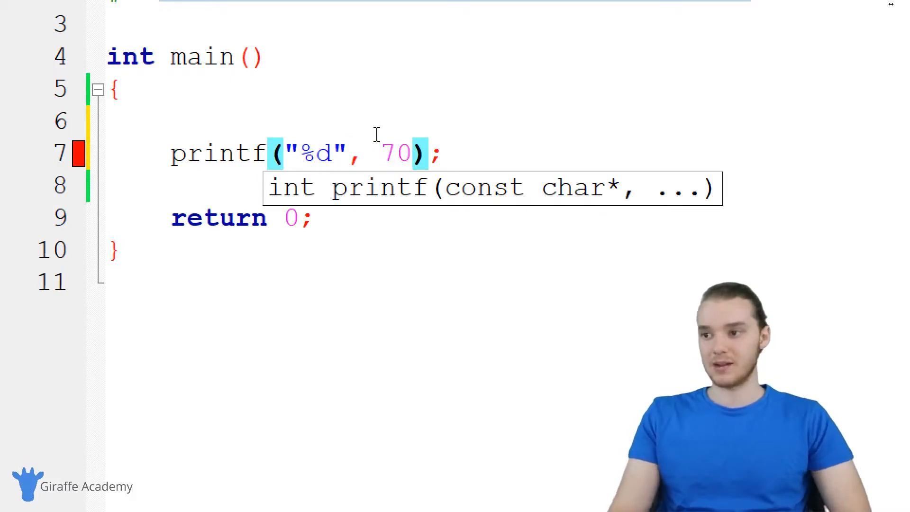